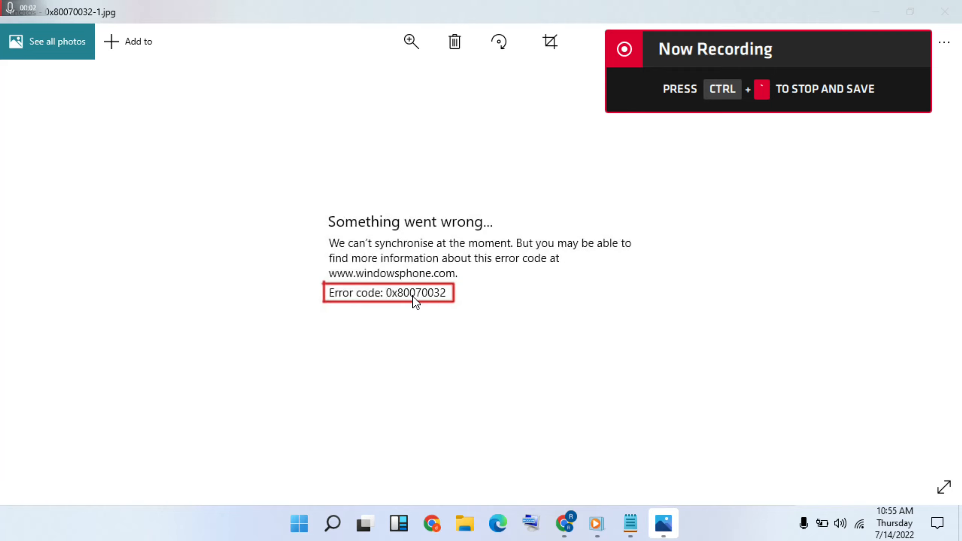
mouse_move(339, 309)
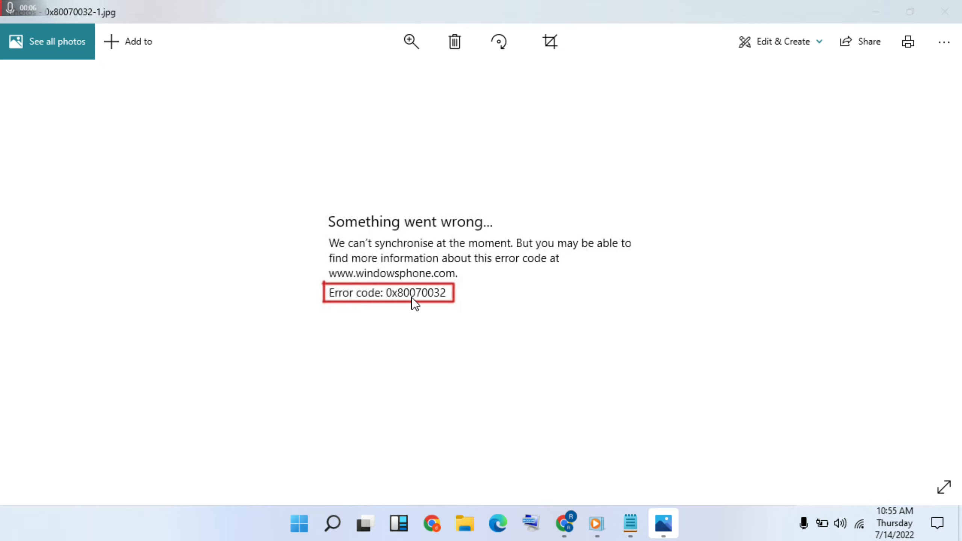
mouse_move(436, 304)
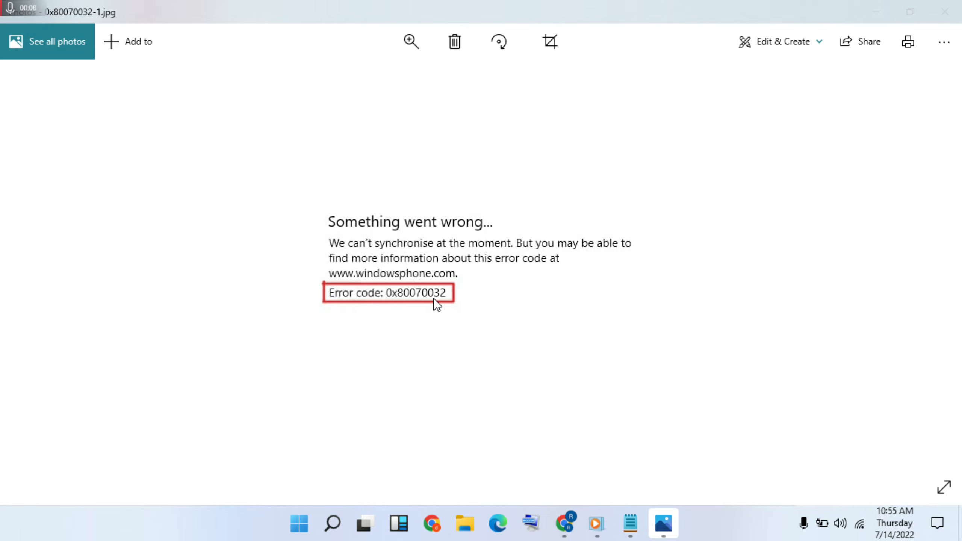
mouse_move(466, 324)
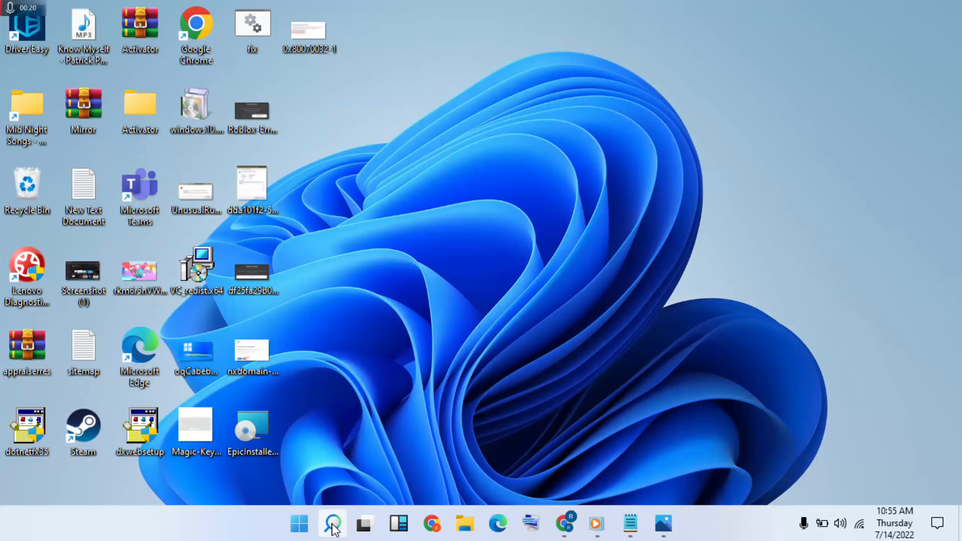
Search Windows for 'settings' to launch the Settings app
left_click(331, 524)
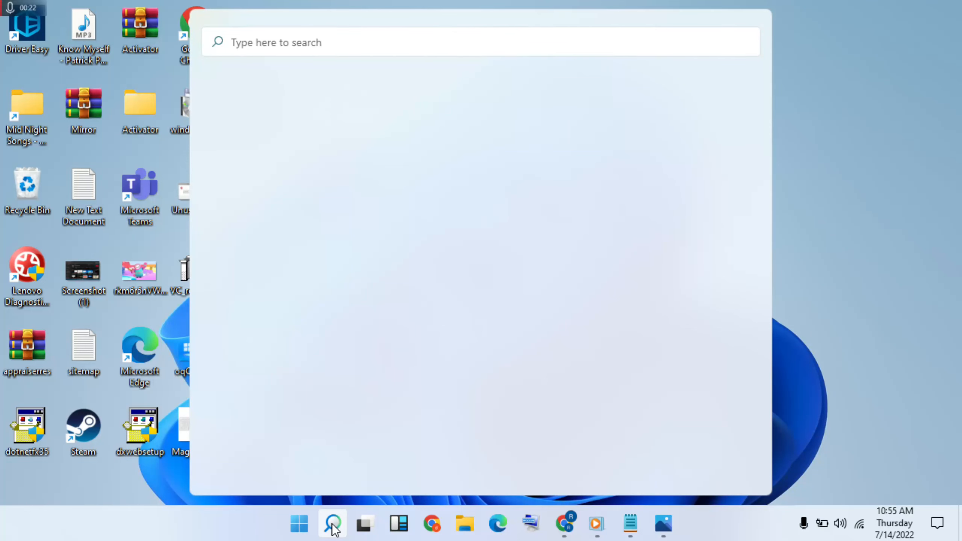
type("settings")
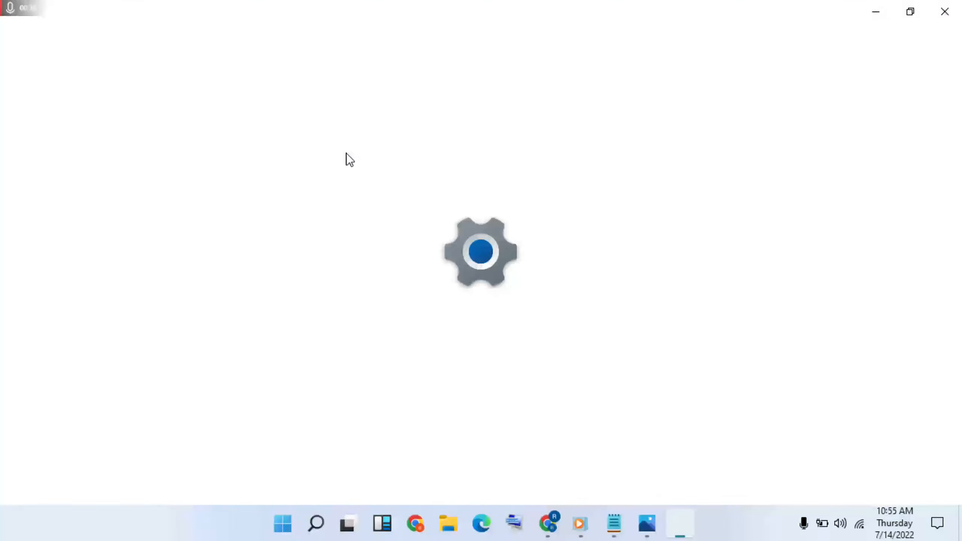
Open Settings and go to Update & Security's Troubleshoot page
left_click(679, 524)
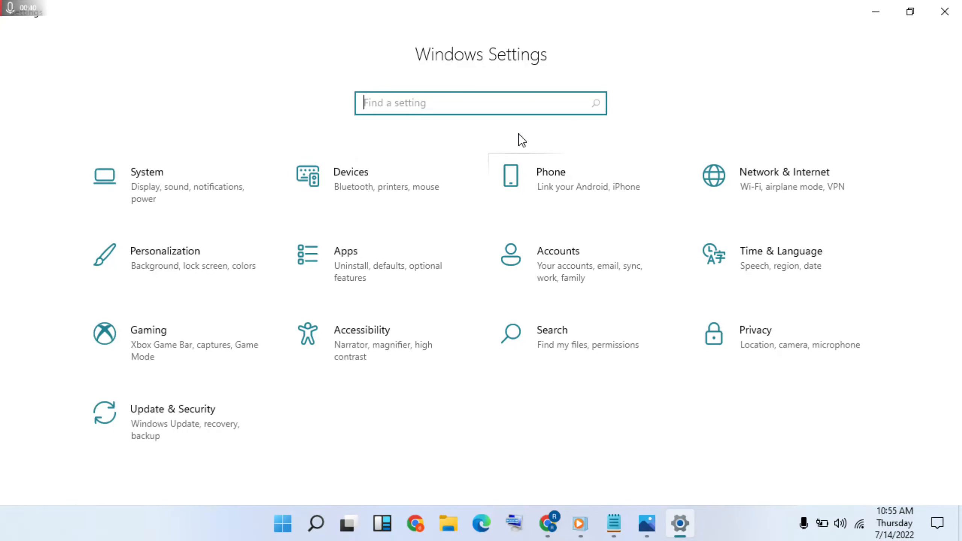
mouse_move(228, 436)
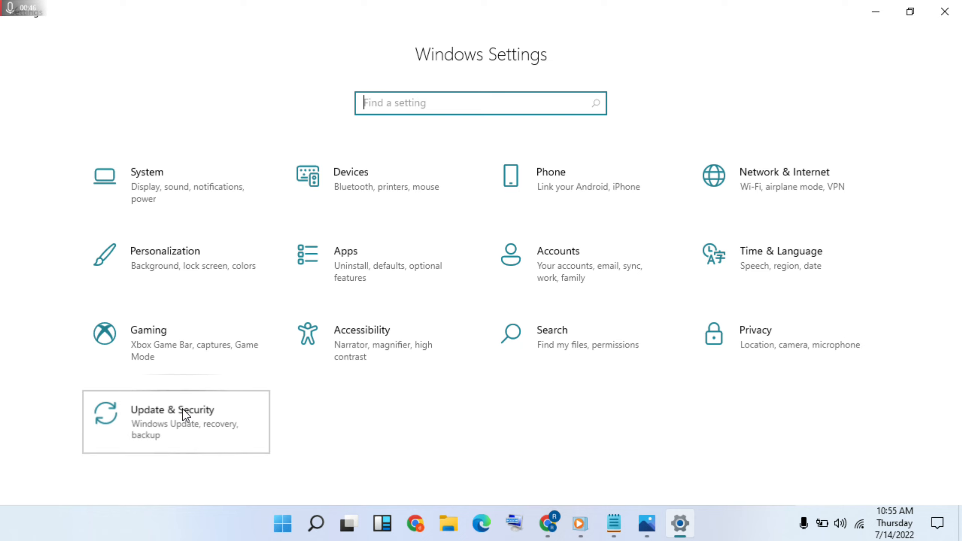
left_click(176, 422)
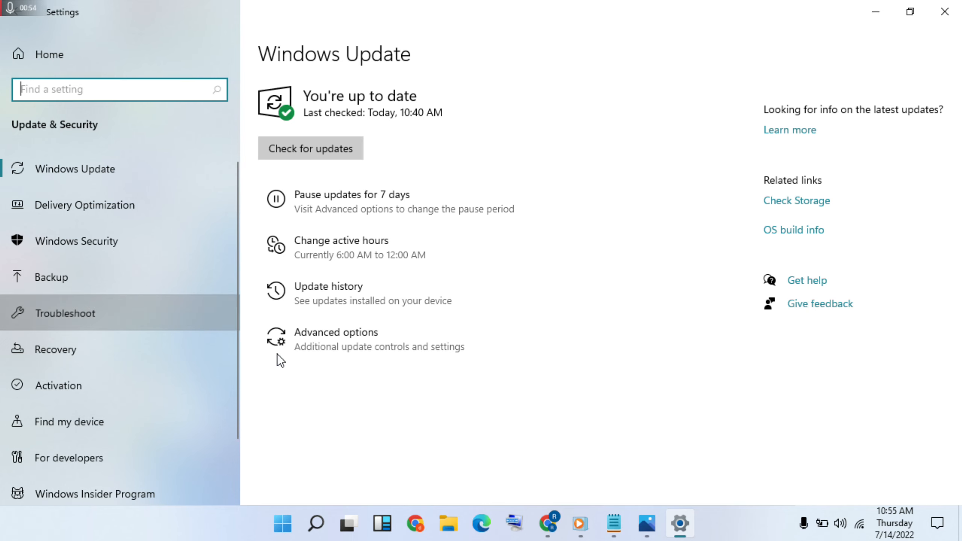
left_click(66, 313)
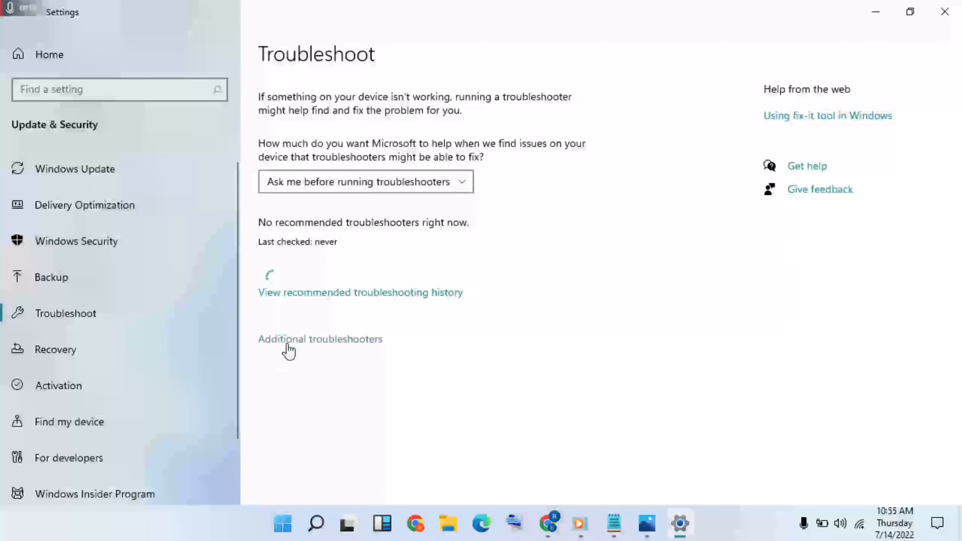
Run the Windows Store Apps troubleshooter from the Additional troubleshooters list
left_click(320, 338)
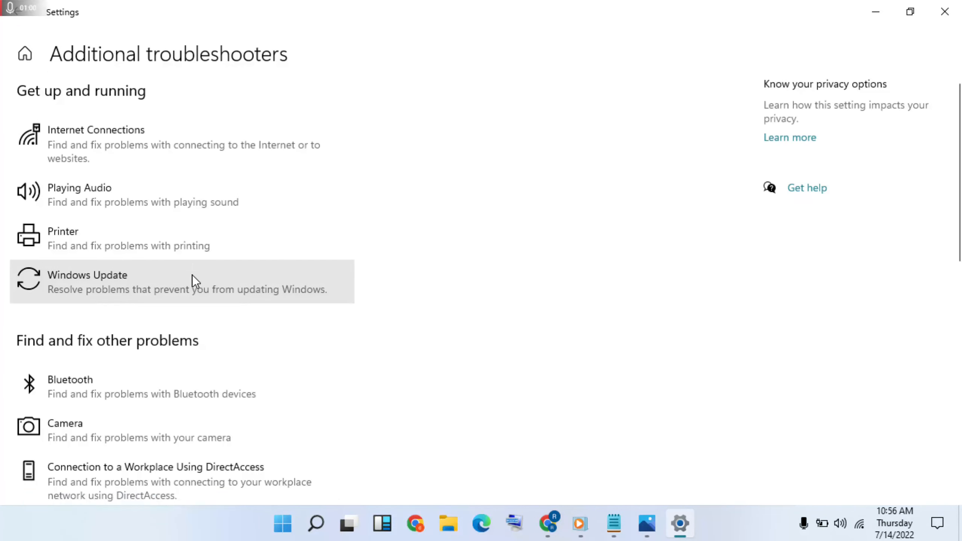
scroll("down", 3)
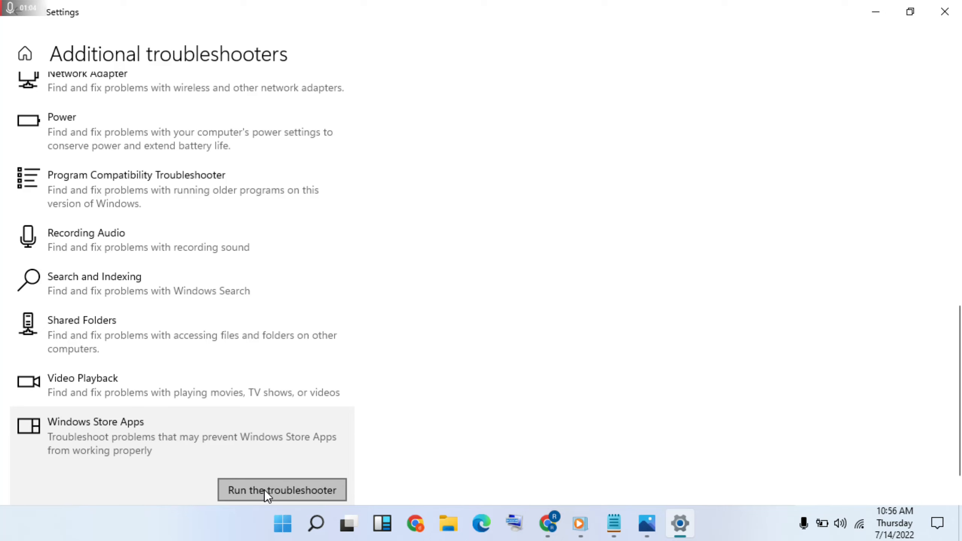
mouse_move(485, 384)
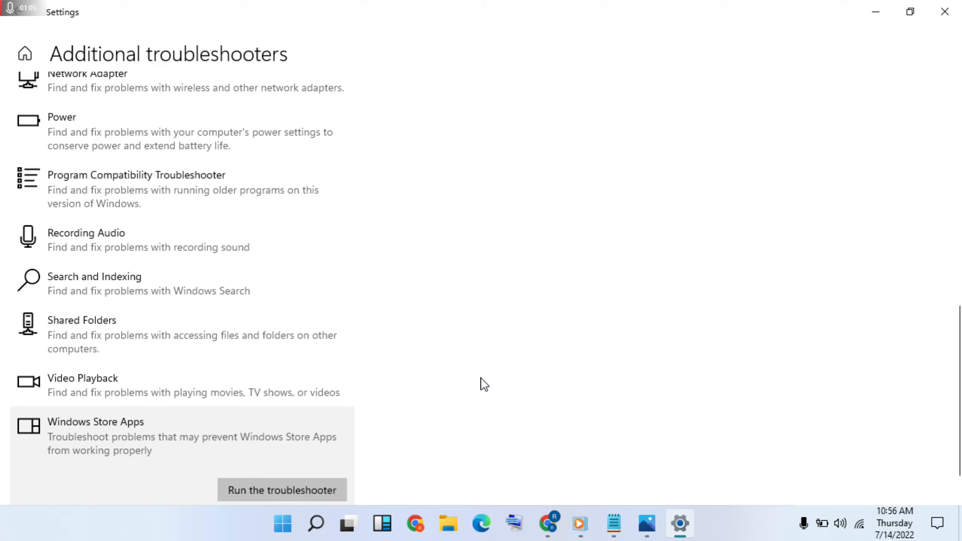
left_click(281, 490)
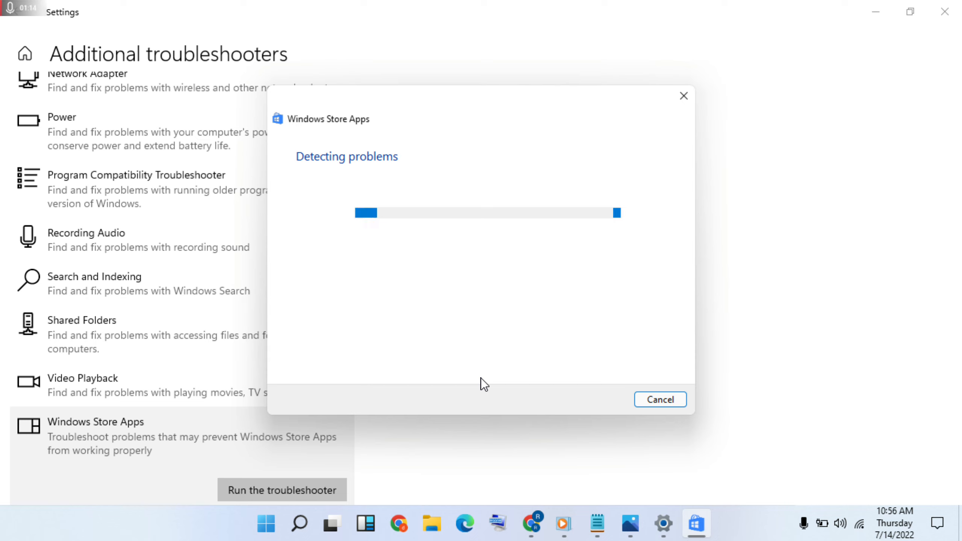
mouse_move(380, 269)
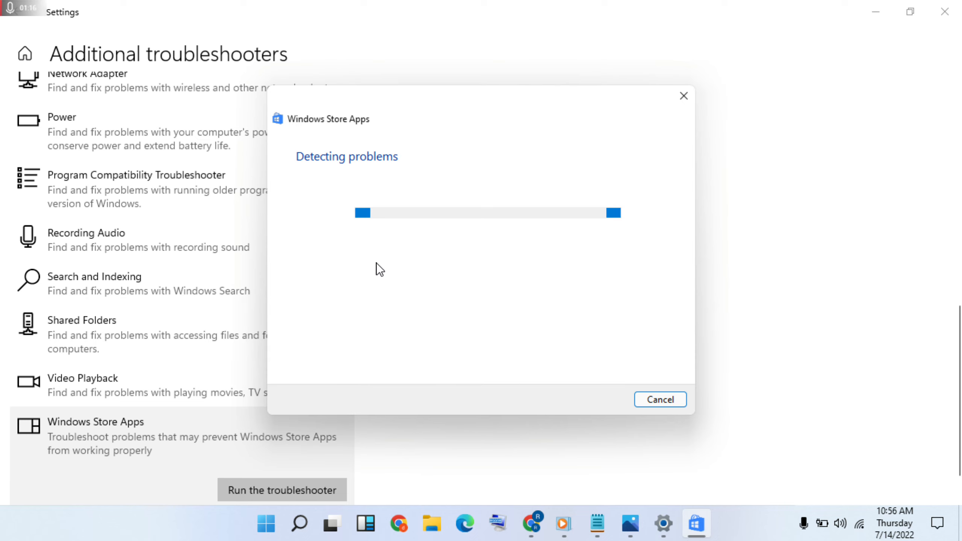
mouse_move(451, 196)
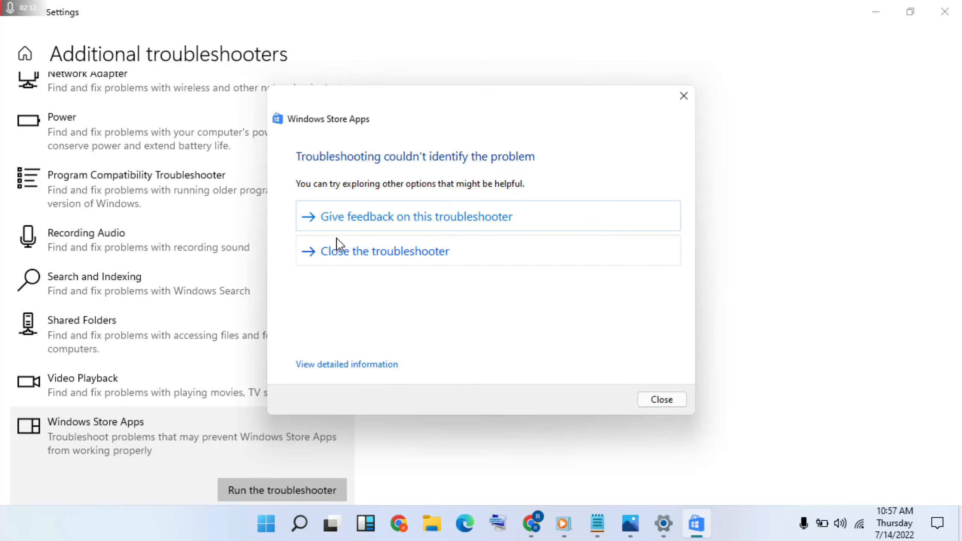
Close the Windows Store Apps troubleshooter after it finds no problem
left_click(661, 399)
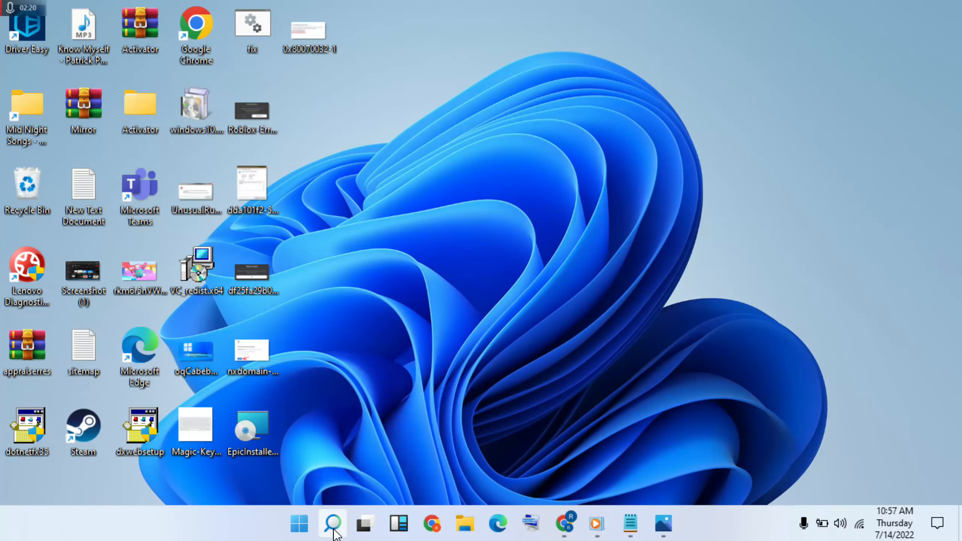
Search for 'setting' and launch Settings from the Best match result
left_click(332, 523)
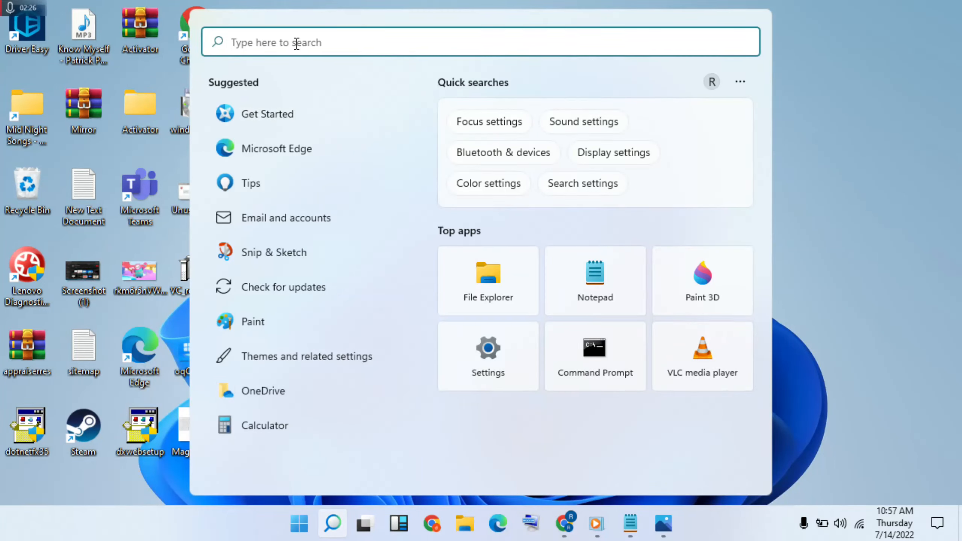
type("see")
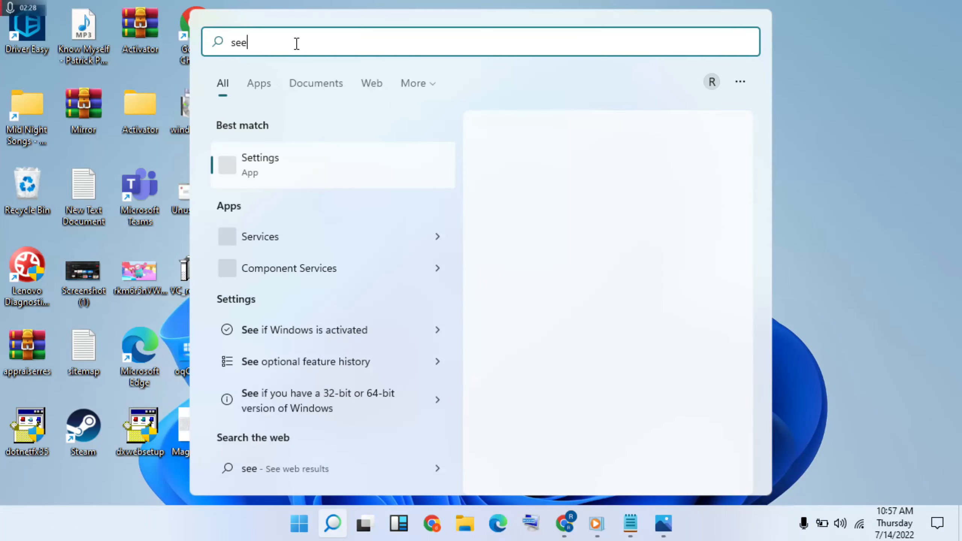
type("settings")
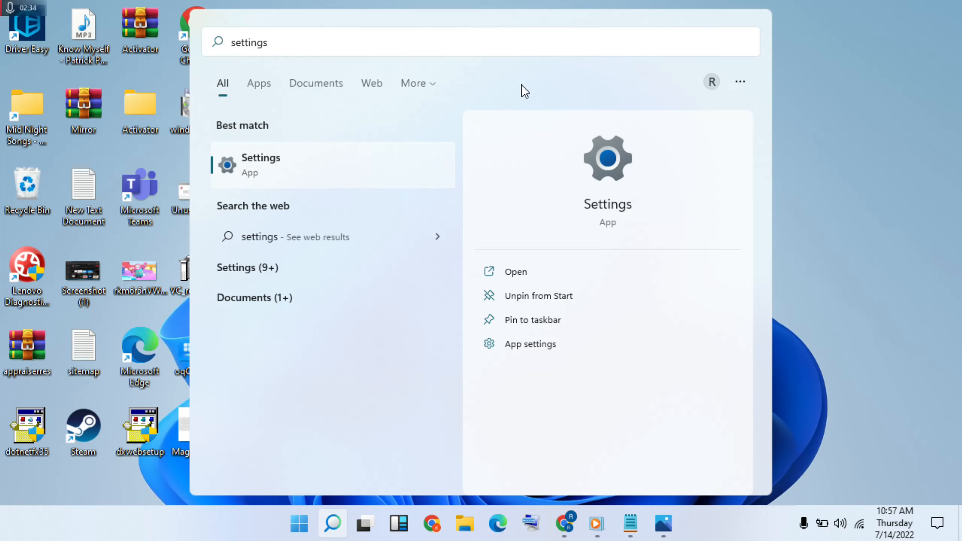
left_click(260, 164)
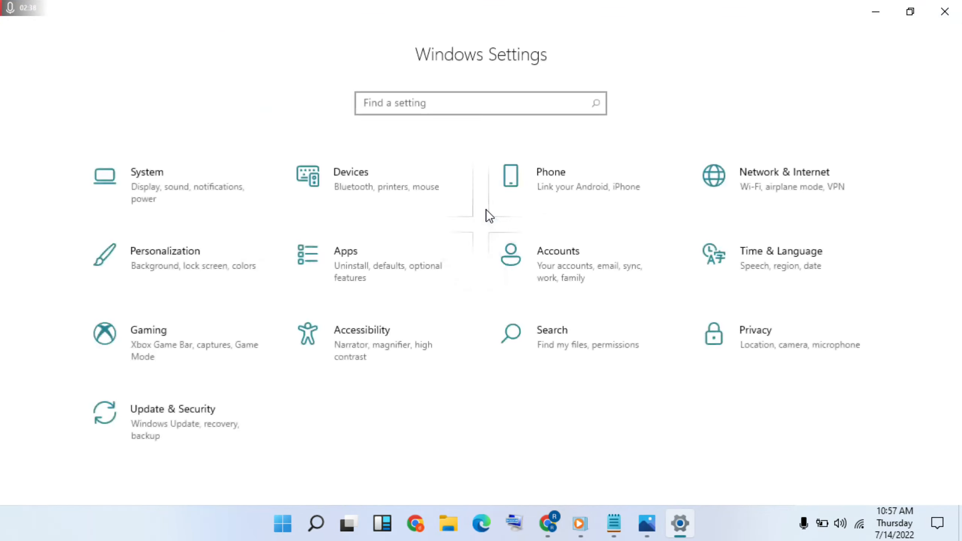
mouse_move(342, 257)
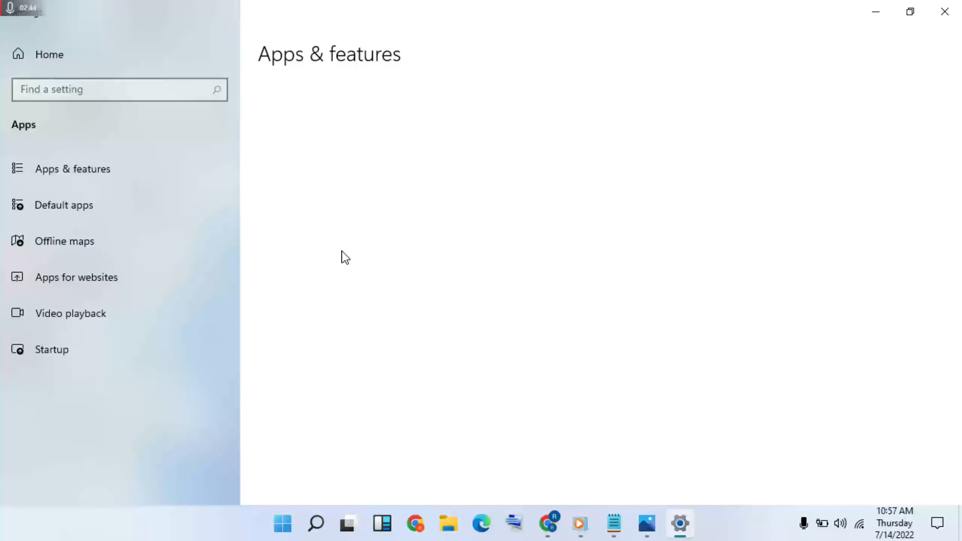
mouse_move(477, 207)
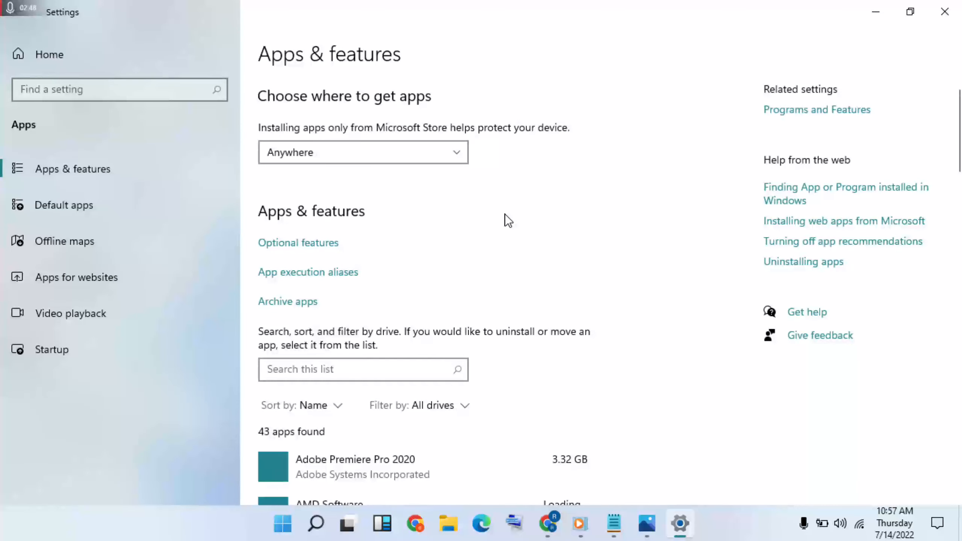
mouse_move(654, 255)
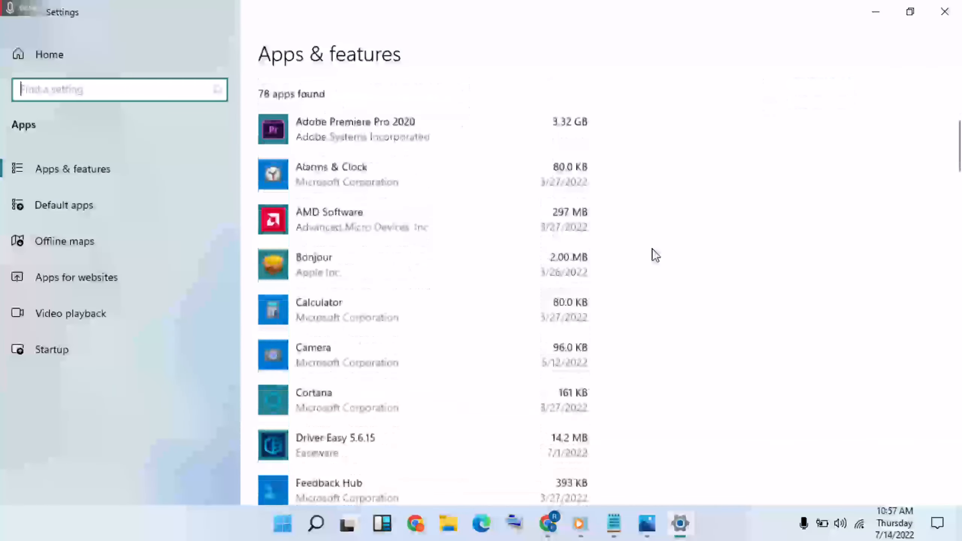
Scroll Apps & features to Microsoft Store and open its Advanced options
scroll("down", 3)
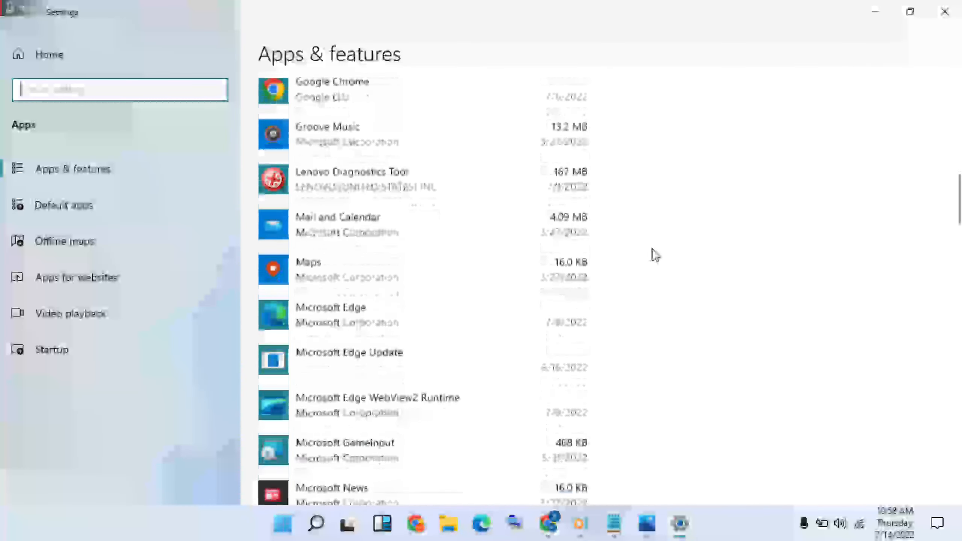
scroll("down", 3)
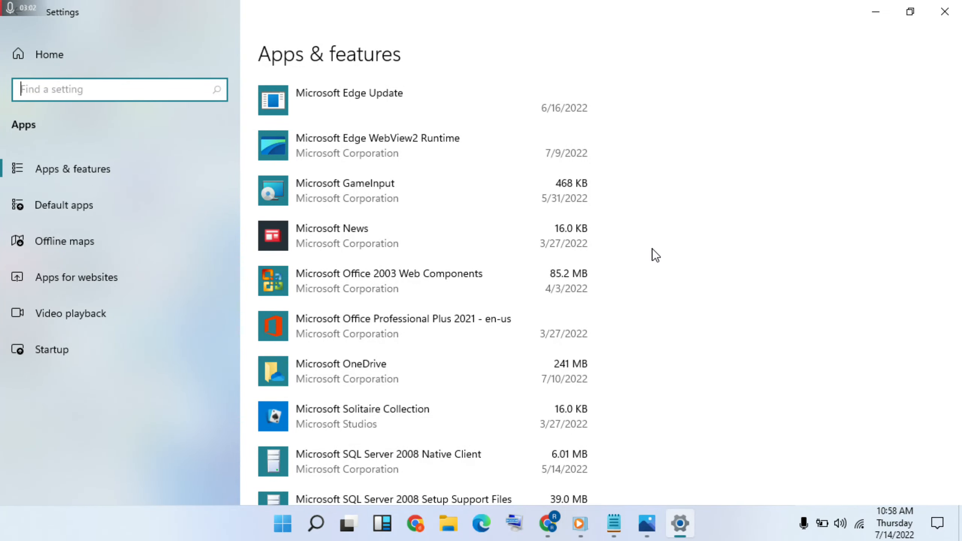
scroll("down", 3)
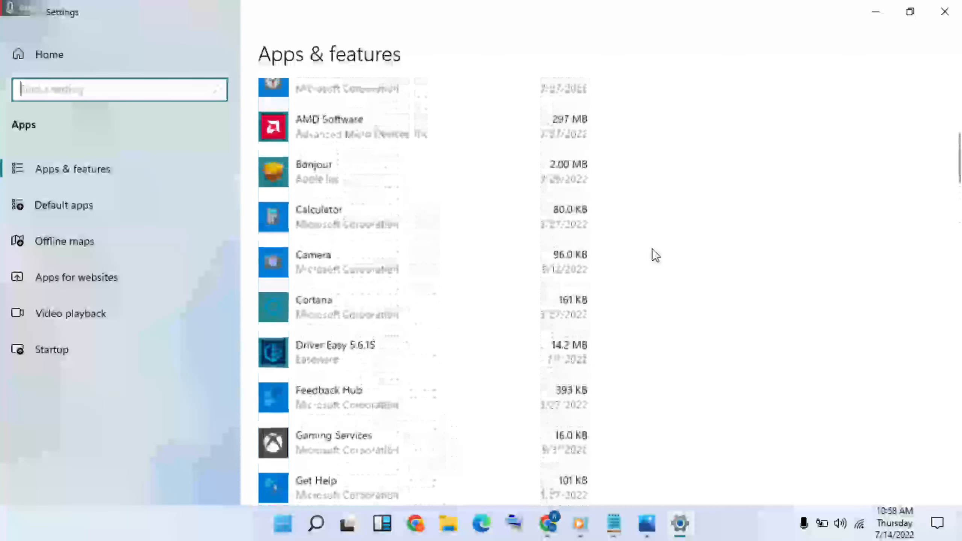
scroll("down", 3)
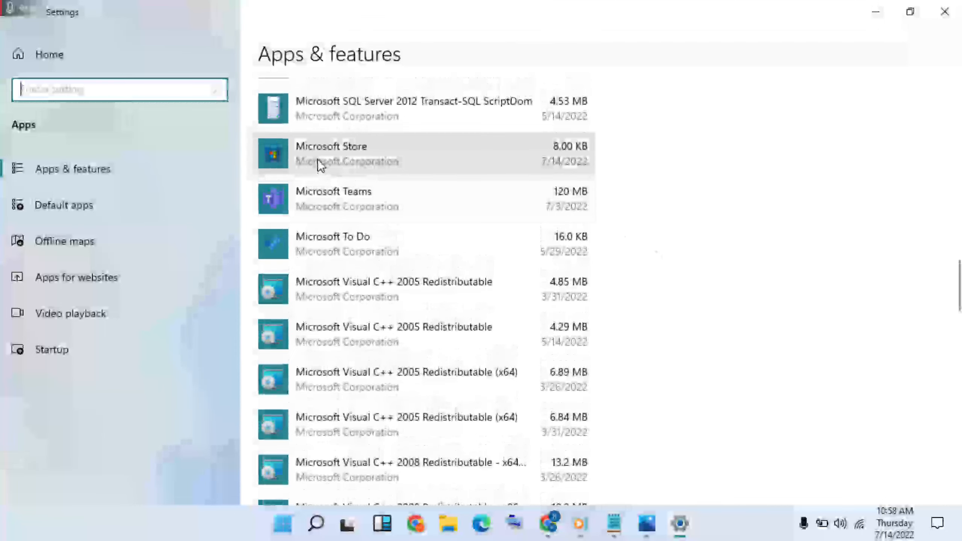
left_click(346, 154)
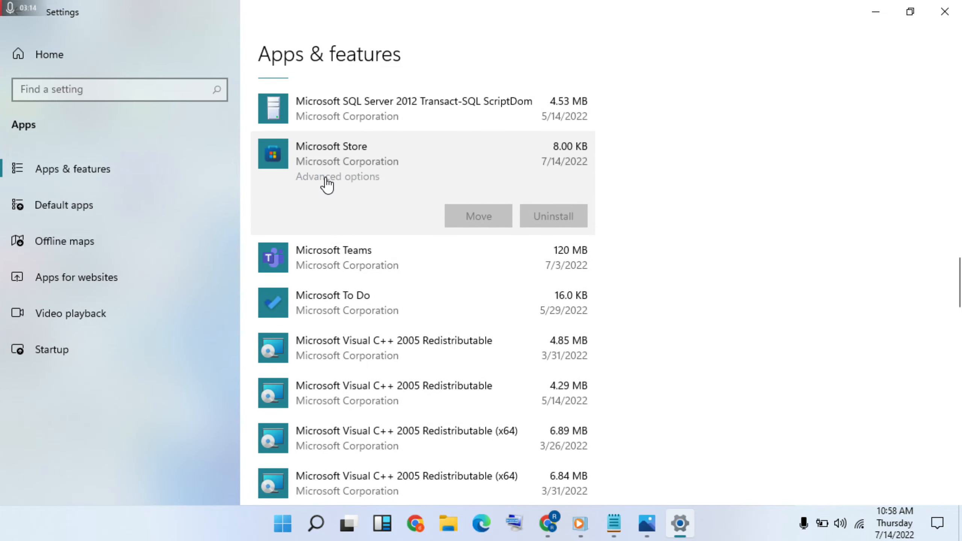
left_click(338, 177)
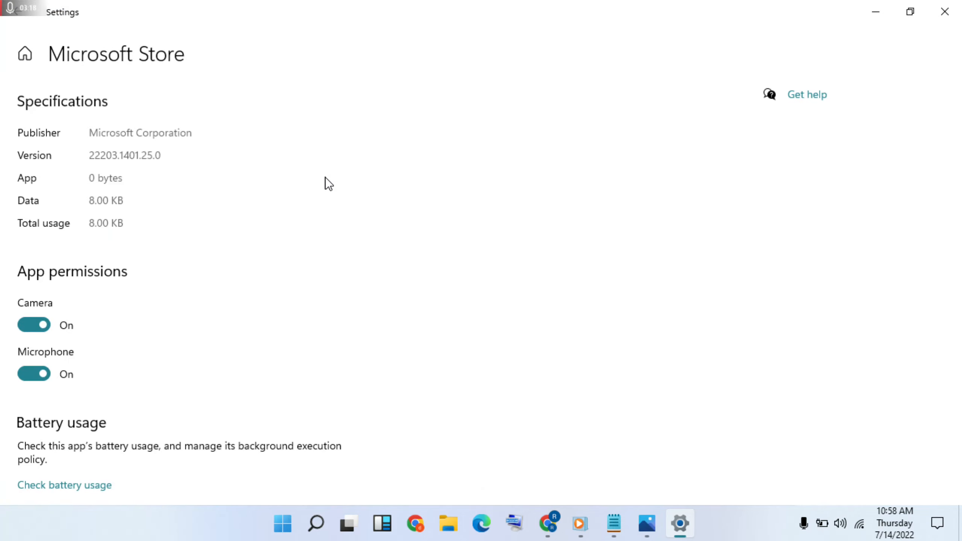
Scroll to the Reset section and repair Microsoft Store
scroll("down", 3)
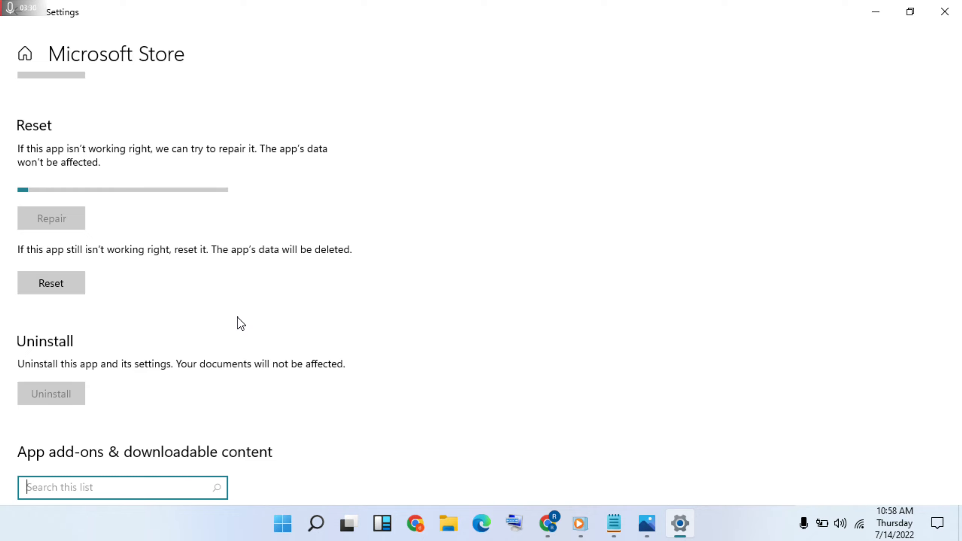
mouse_move(186, 118)
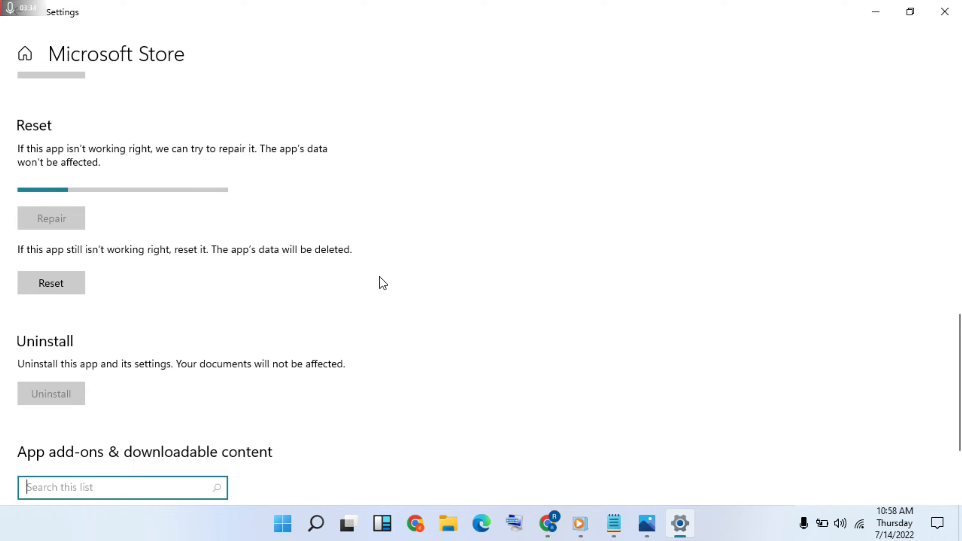
mouse_move(436, 298)
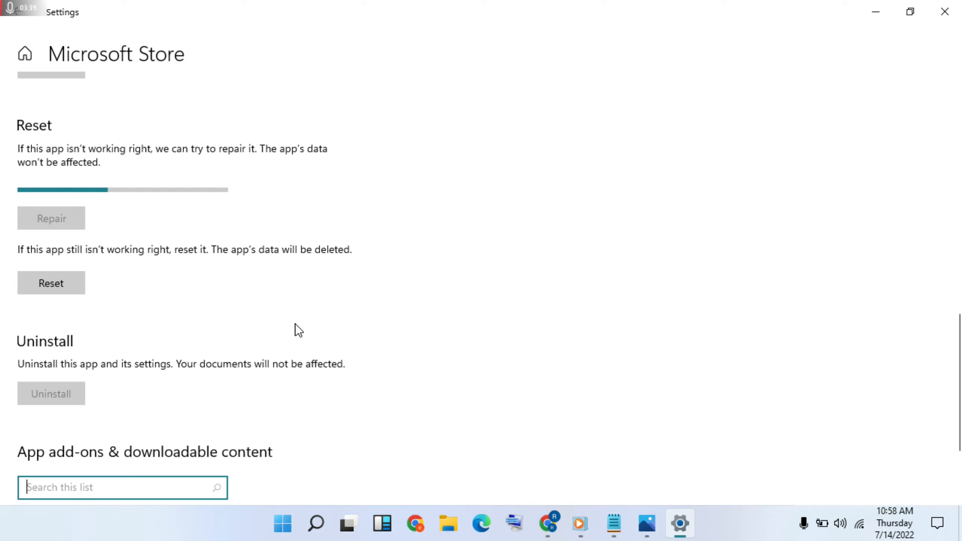
mouse_move(238, 371)
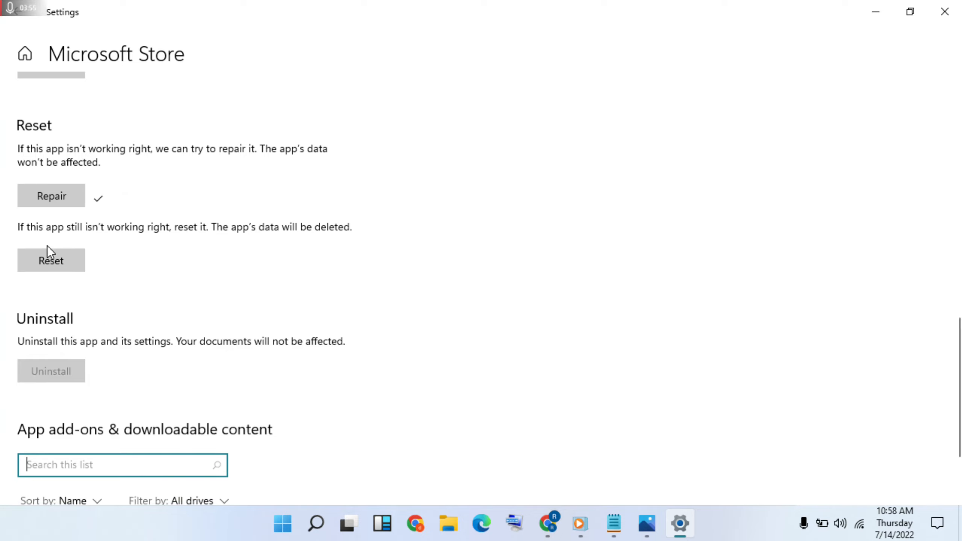
Reset Microsoft Store, confirming deletion of its data, then close Settings
left_click(51, 260)
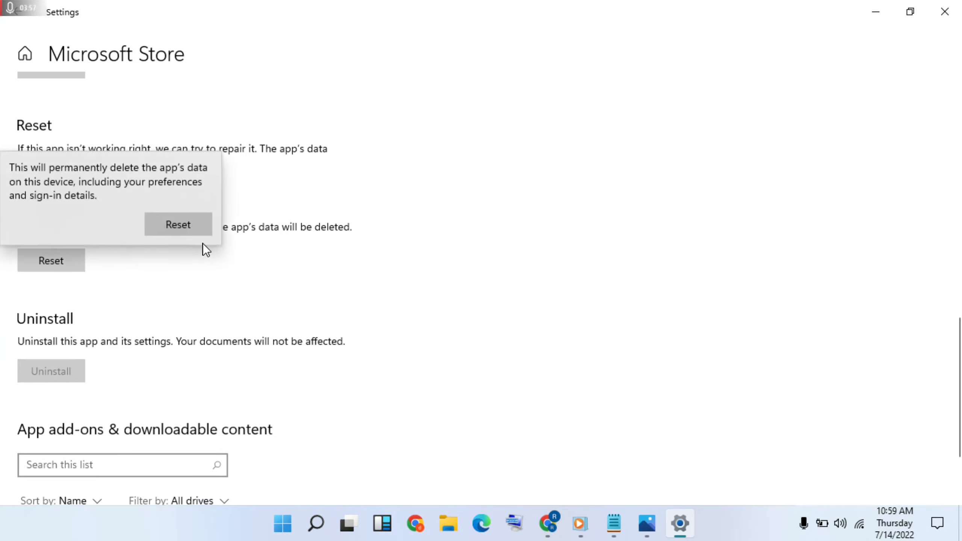
left_click(178, 224)
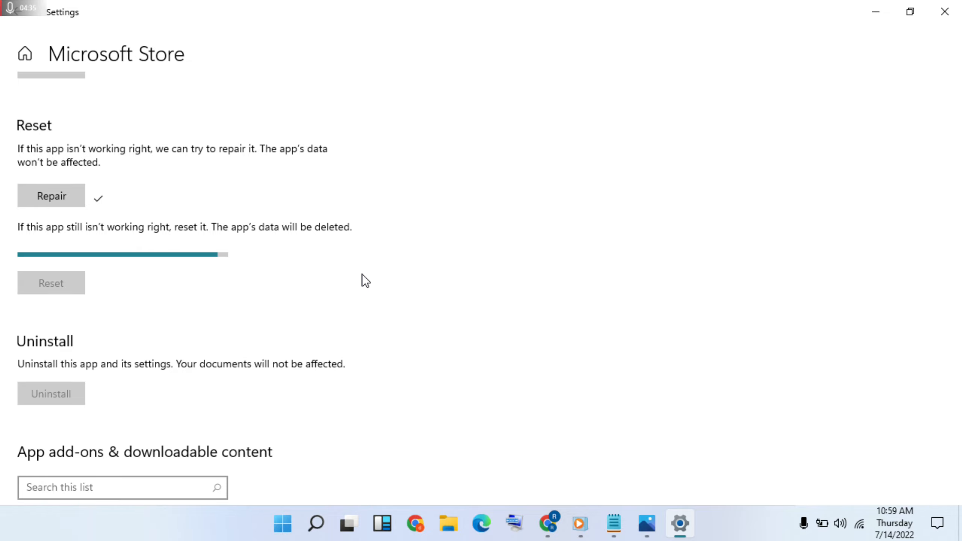
left_click(52, 283)
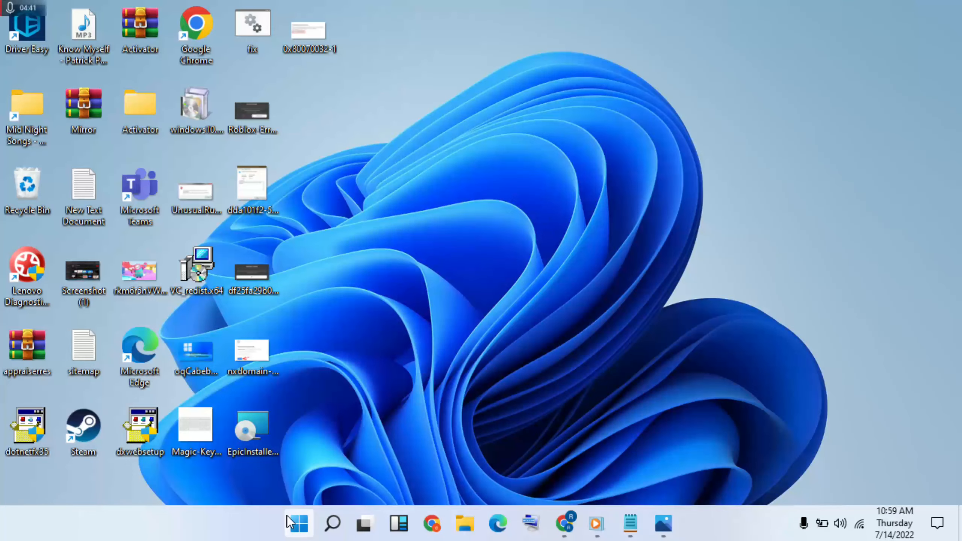
Open the Start menu showing pinned apps
left_click(298, 524)
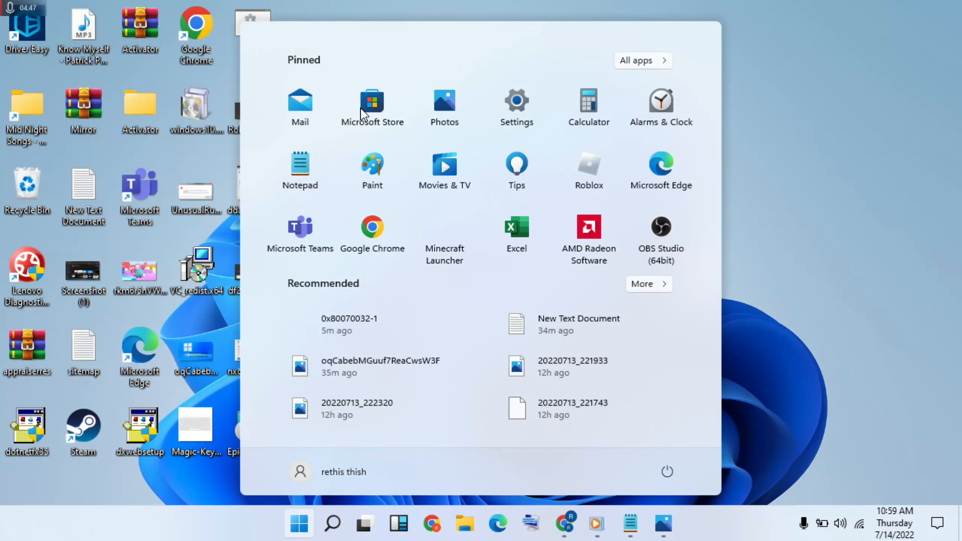
mouse_move(372, 108)
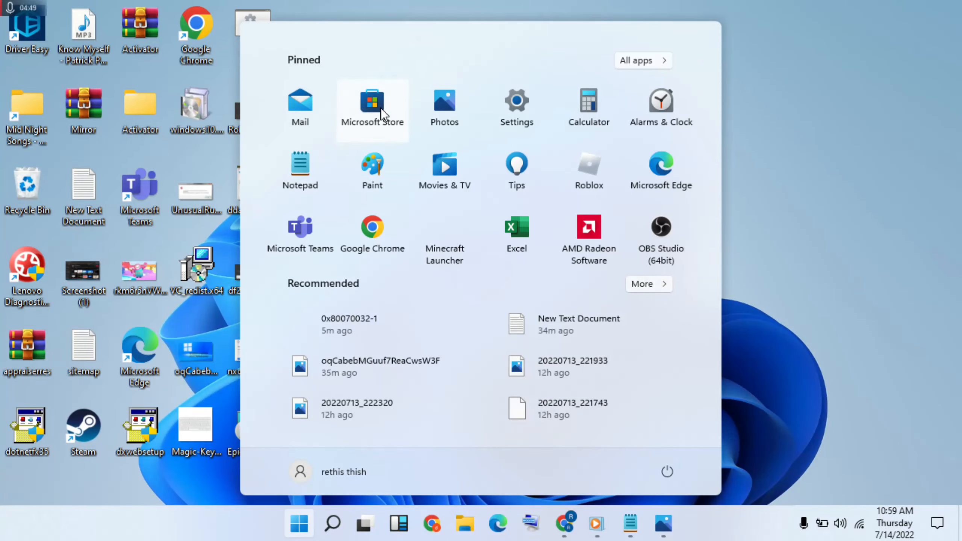
mouse_move(833, 102)
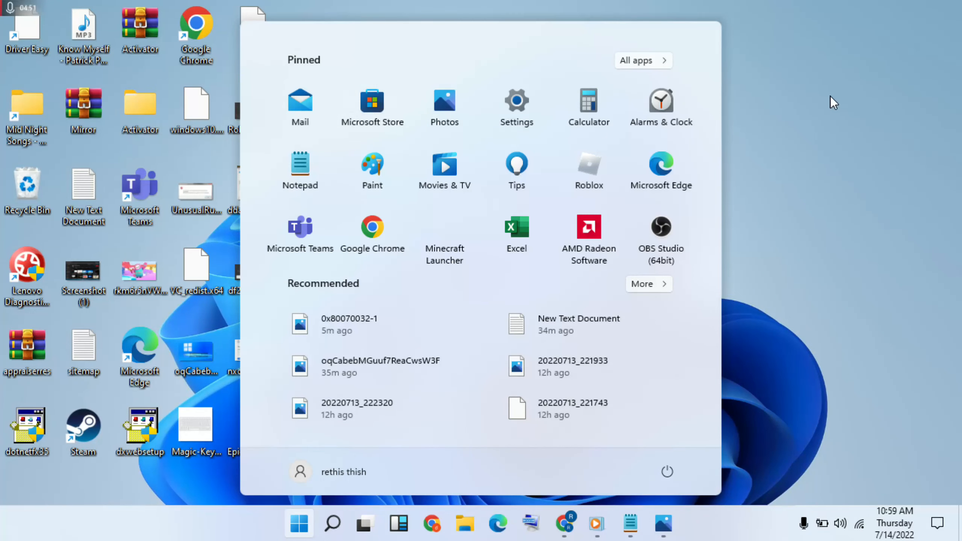
Launch Microsoft Store from its pinned Start menu tile
left_click(372, 108)
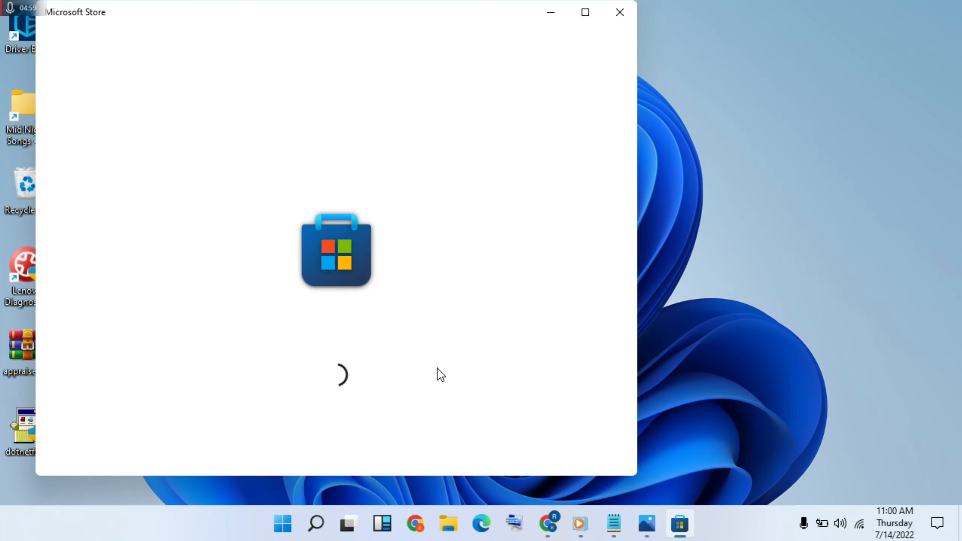
mouse_move(348, 279)
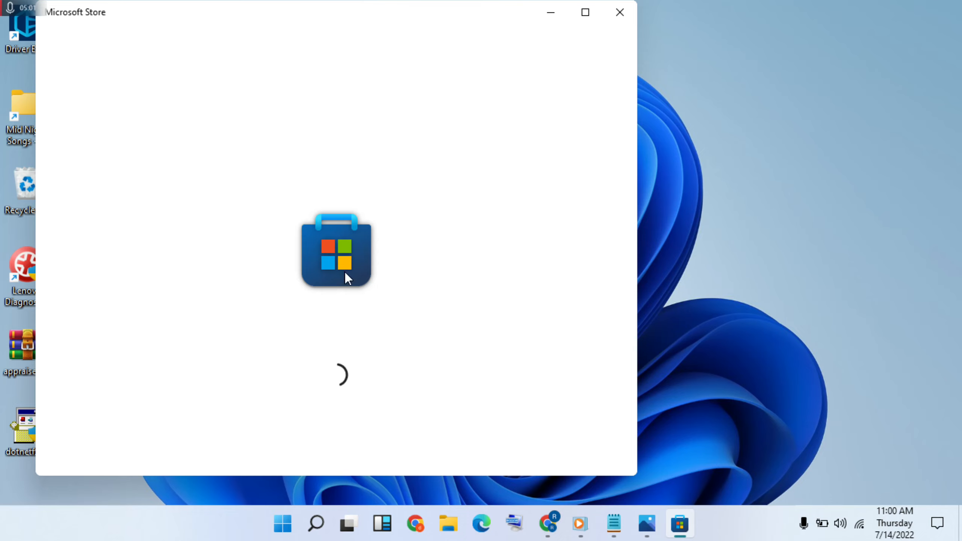
mouse_move(308, 256)
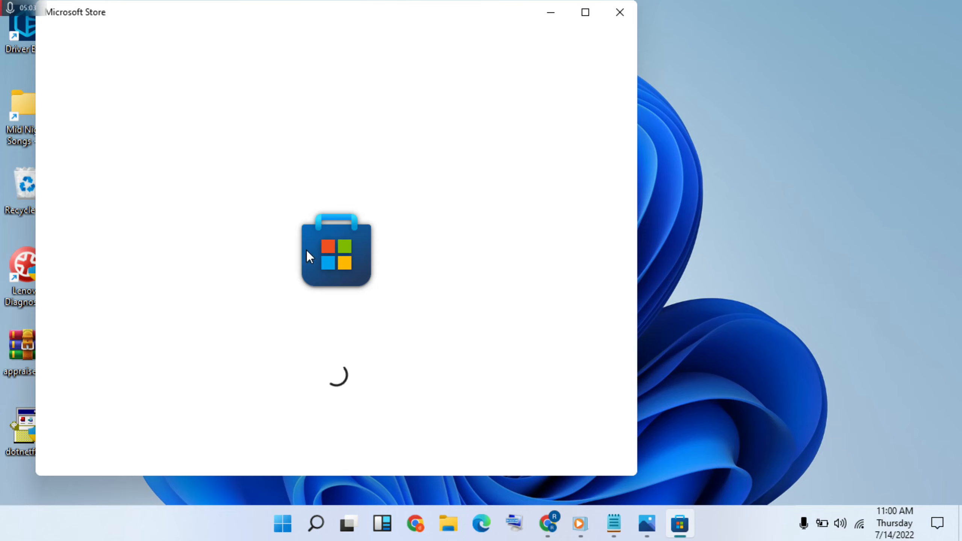
mouse_move(385, 187)
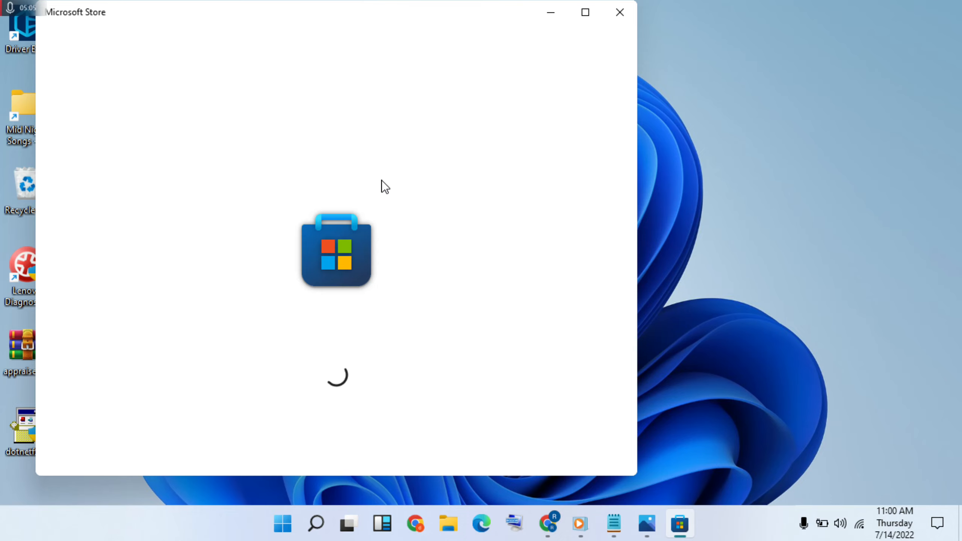
mouse_move(440, 283)
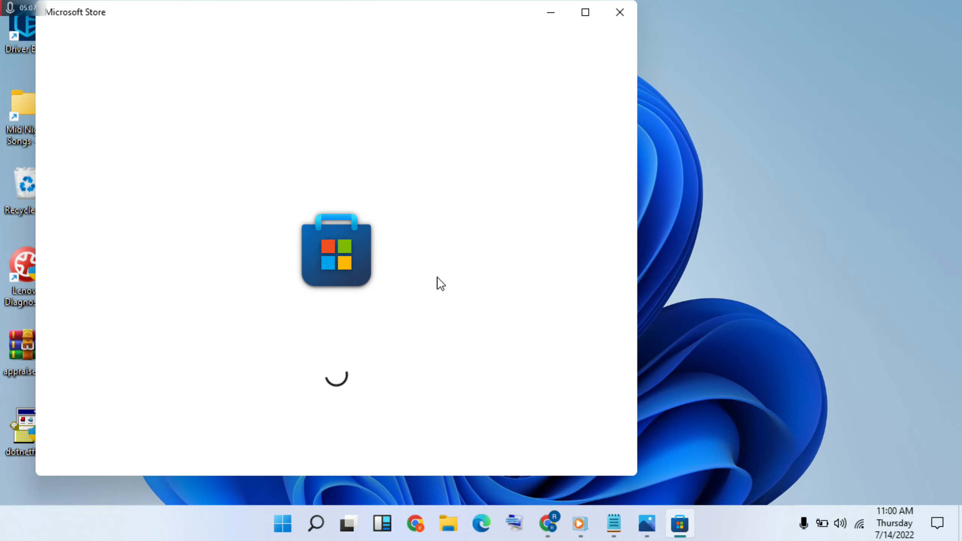